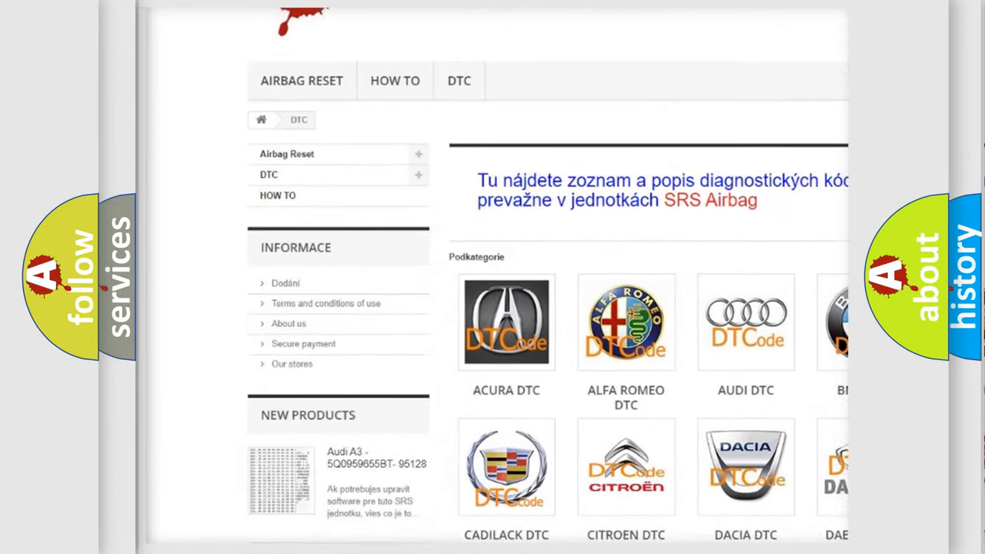
Scroll through the brand grid and code lists to the Jeep DTC subcategory list
scroll("down", 3)
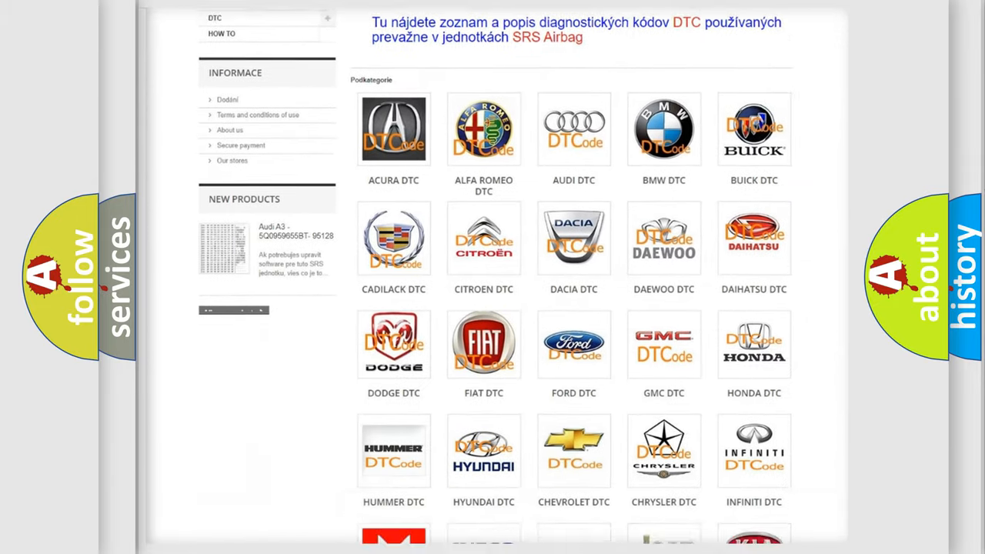
scroll("down", 3)
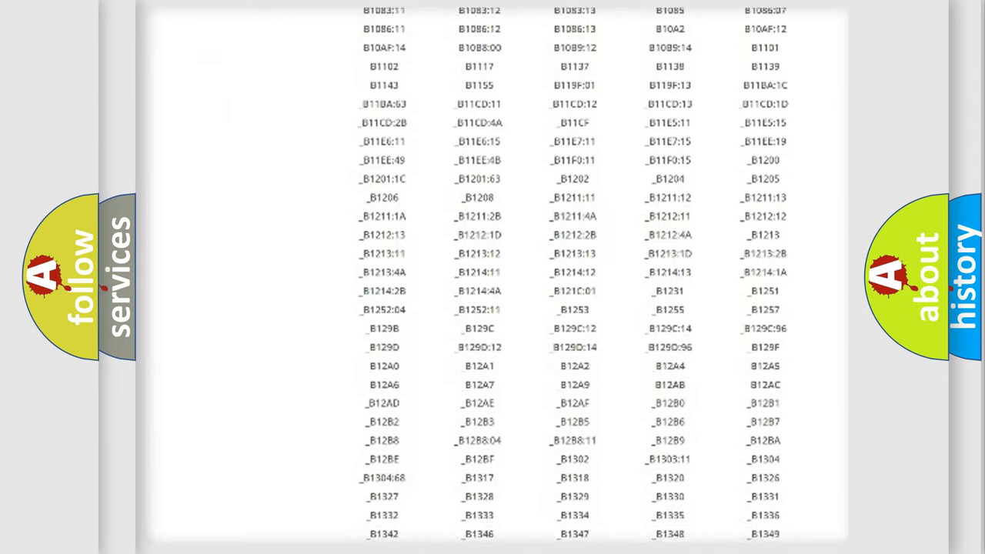
scroll("down", 3)
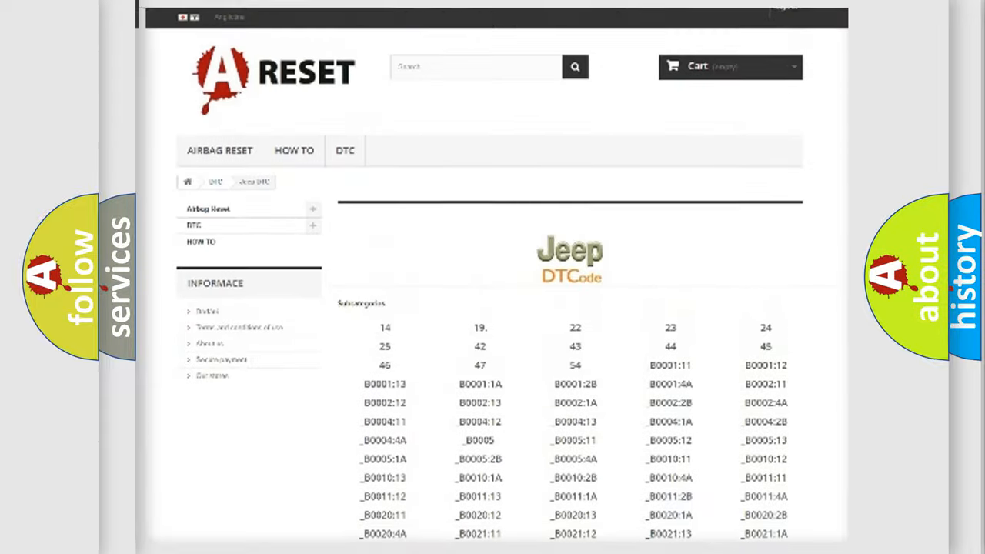
scroll("up", 3)
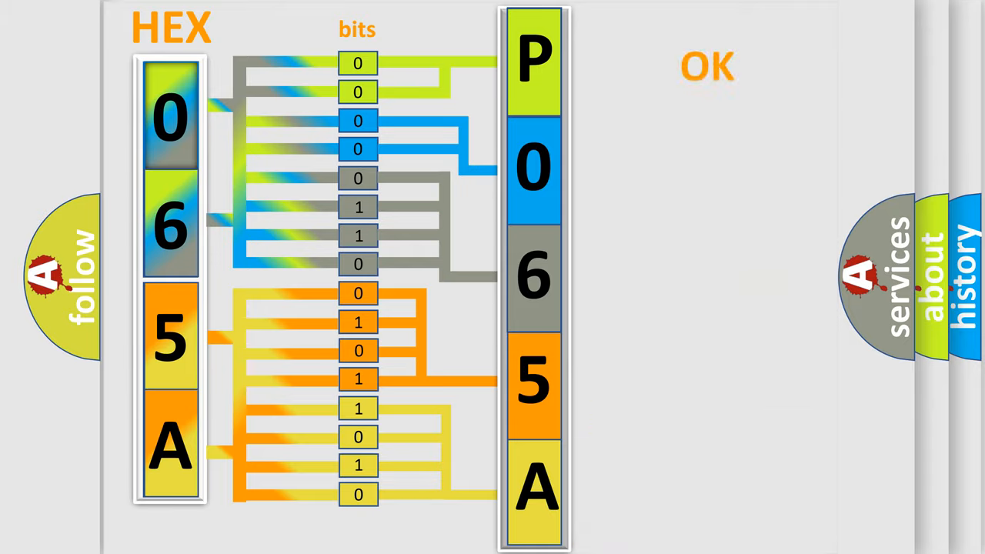
Advance to the slide showing P065A in five boxes beside the Jeep DTCode logo
left_click(706, 66)
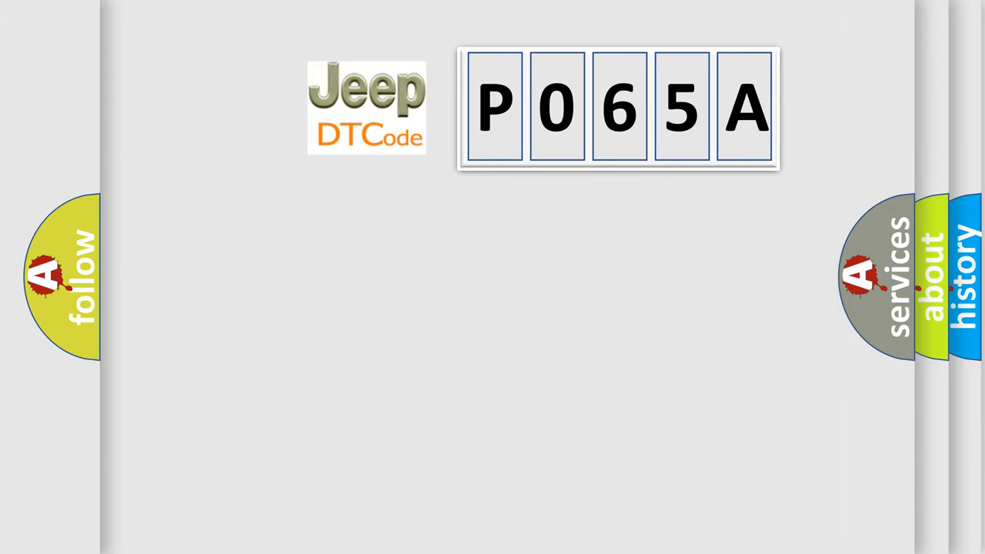